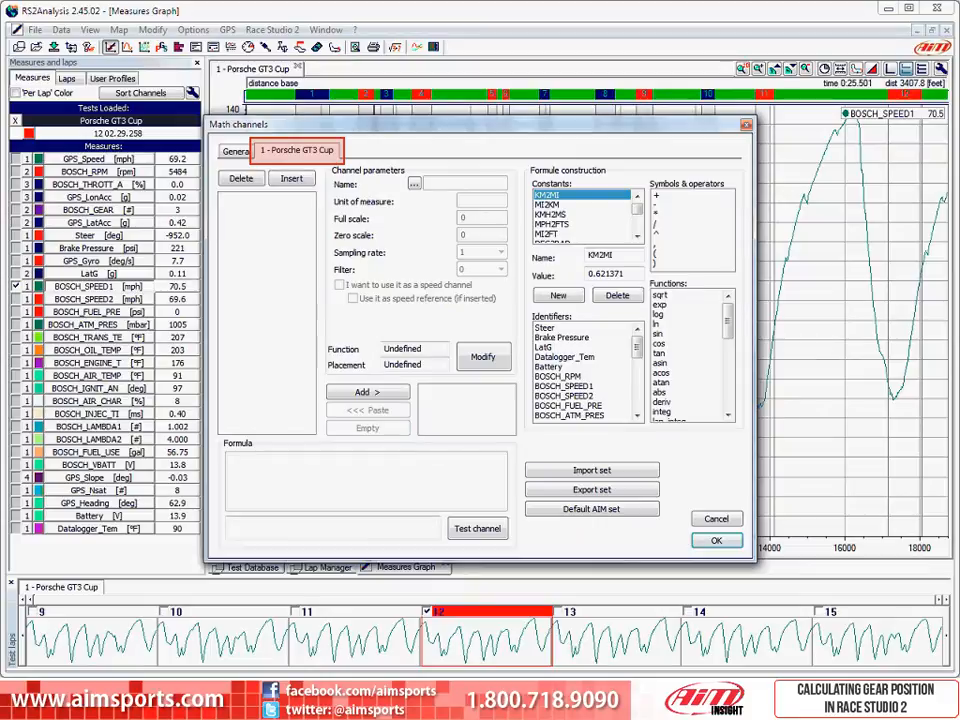
# Switch the Math channels window from the Porsche GT3 Cup set to the General set.
pyautogui.click(296, 150)
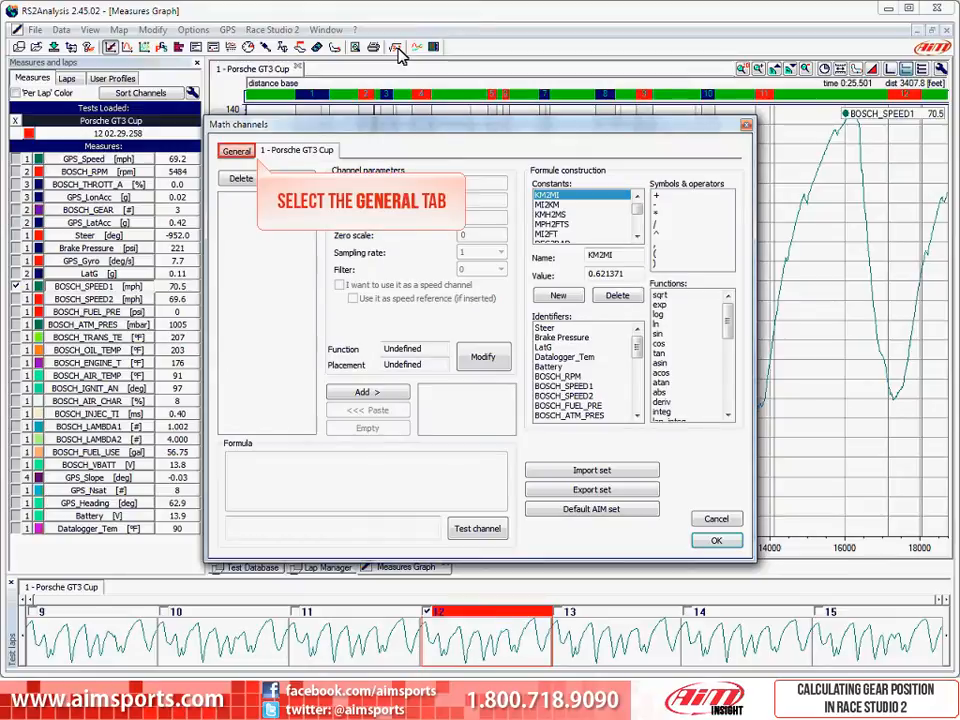
pyautogui.click(236, 150)
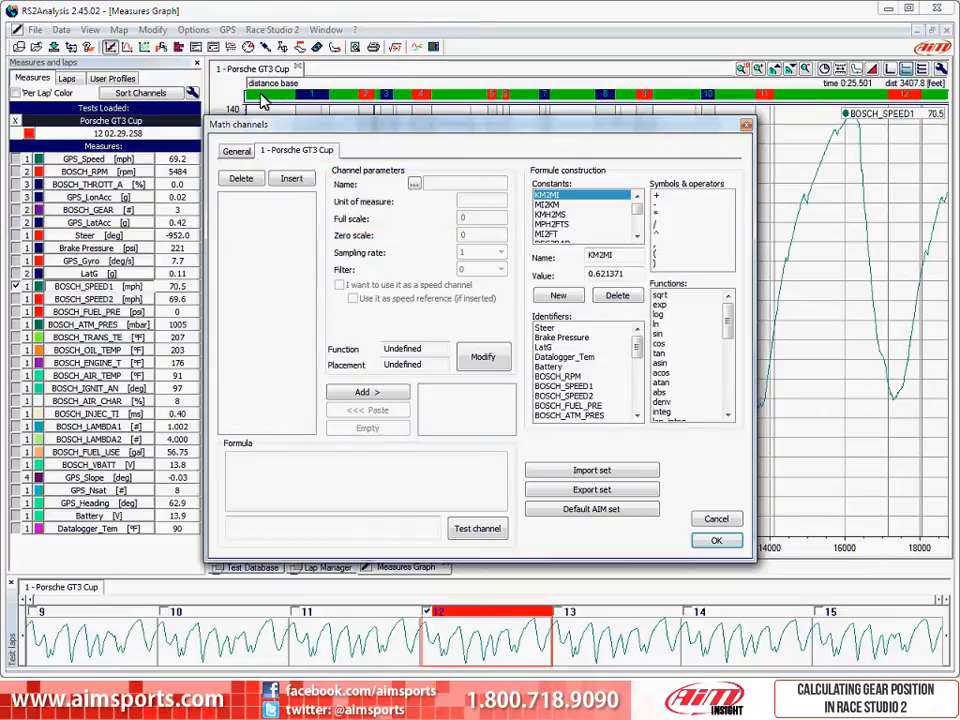
pyautogui.click(236, 152)
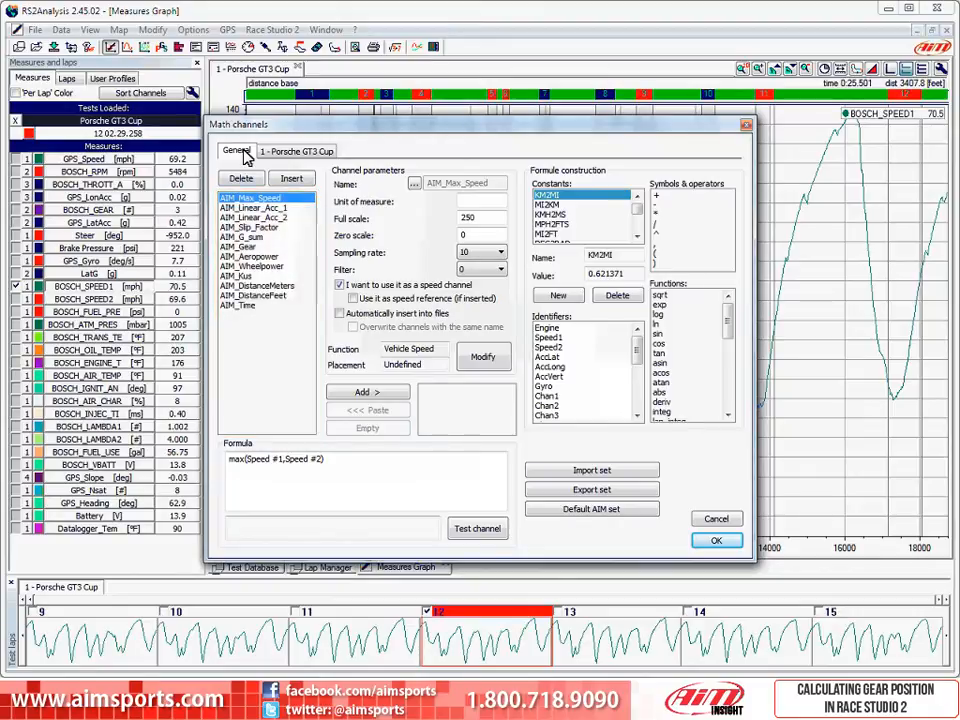
# Add AIM_Gear from the General list to the transfer field and return to the Porsche GT3 Cup set.
pyautogui.click(240, 248)
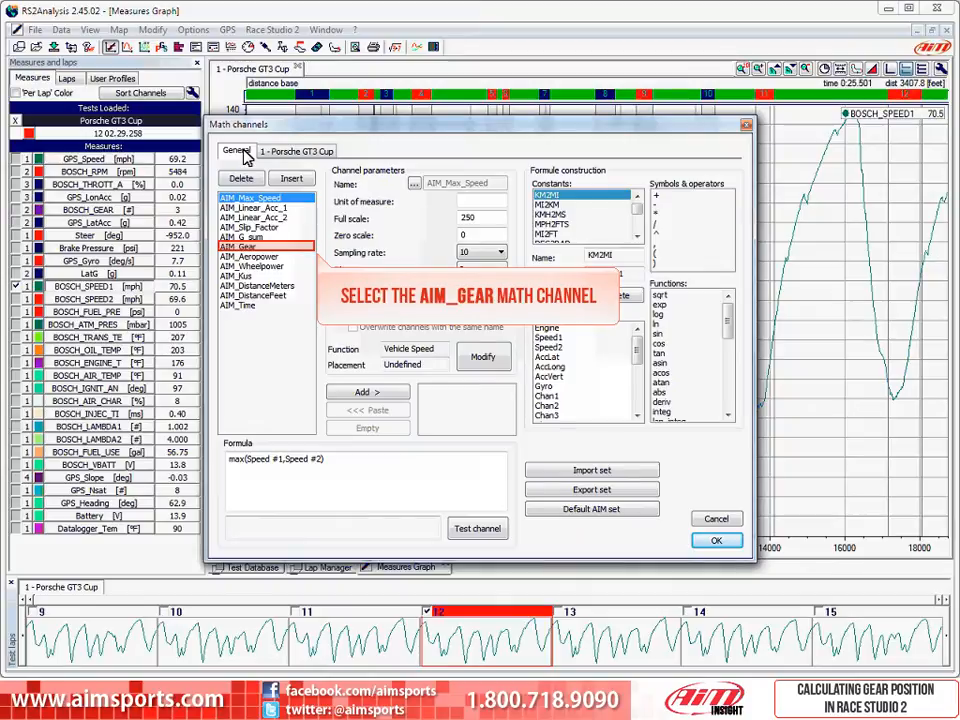
pyautogui.click(244, 248)
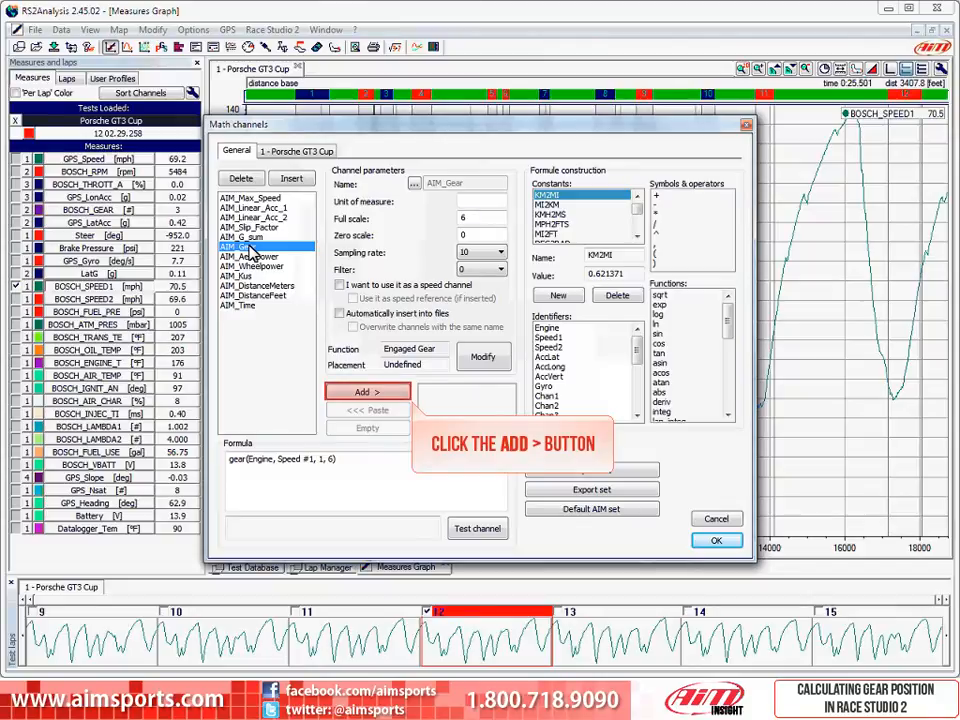
pyautogui.click(364, 390)
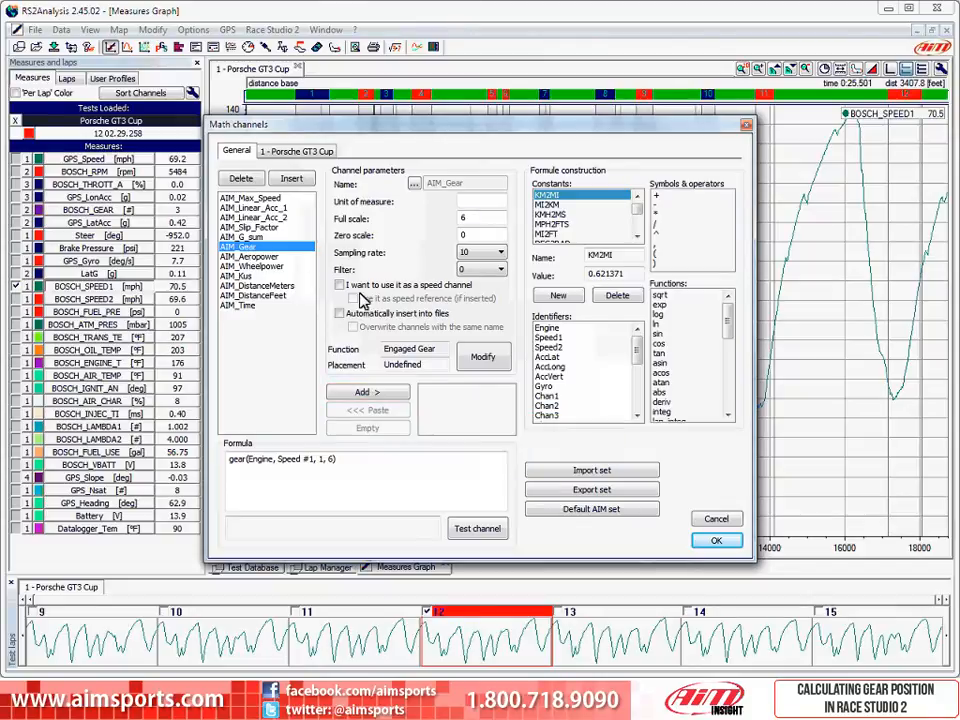
pyautogui.click(368, 390)
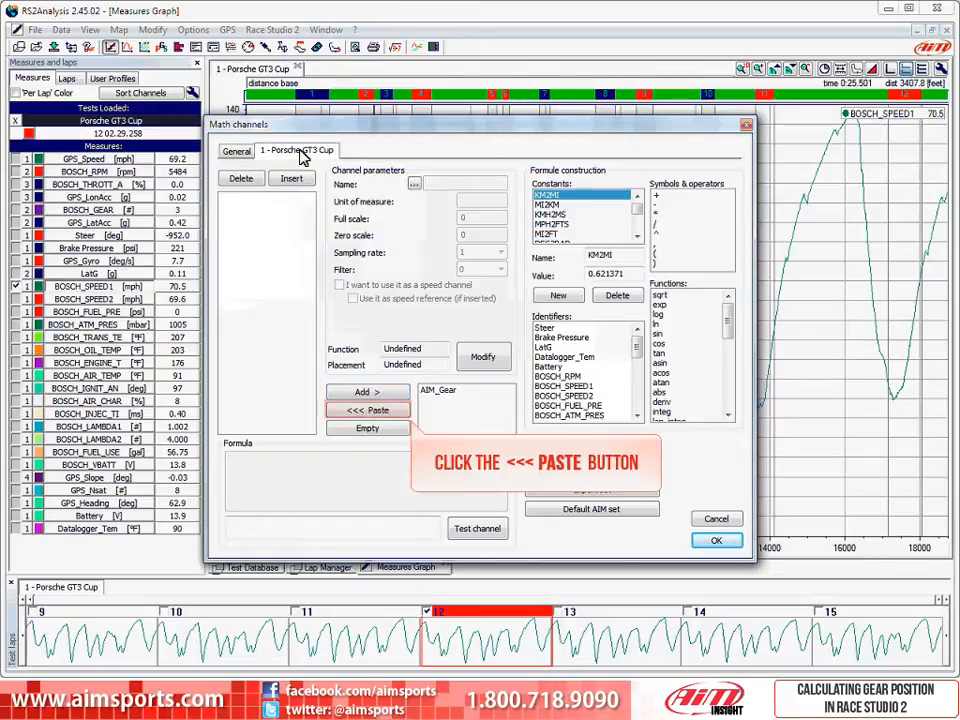
# Paste AIM_Gear into the Porsche GT3 Cup set and show its gear formula parameters.
pyautogui.click(368, 410)
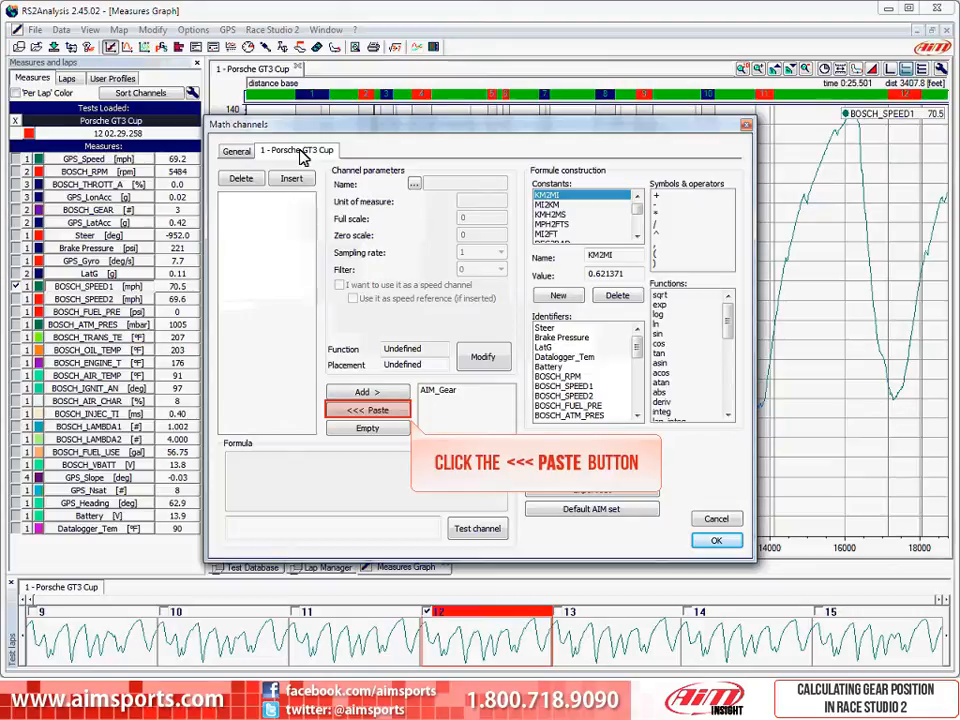
pyautogui.click(368, 410)
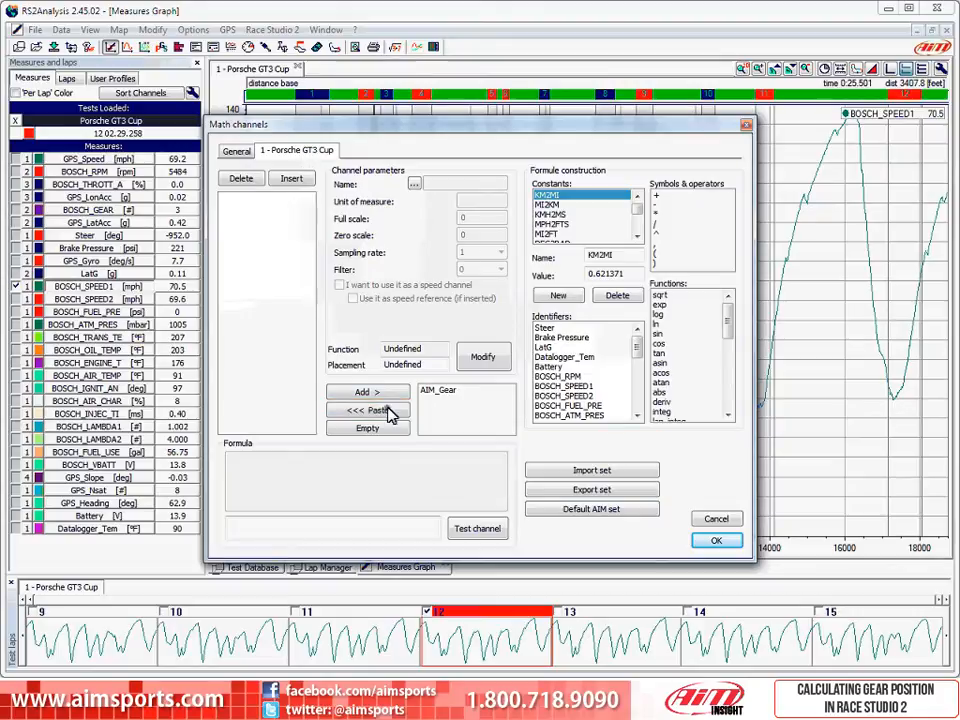
pyautogui.click(368, 410)
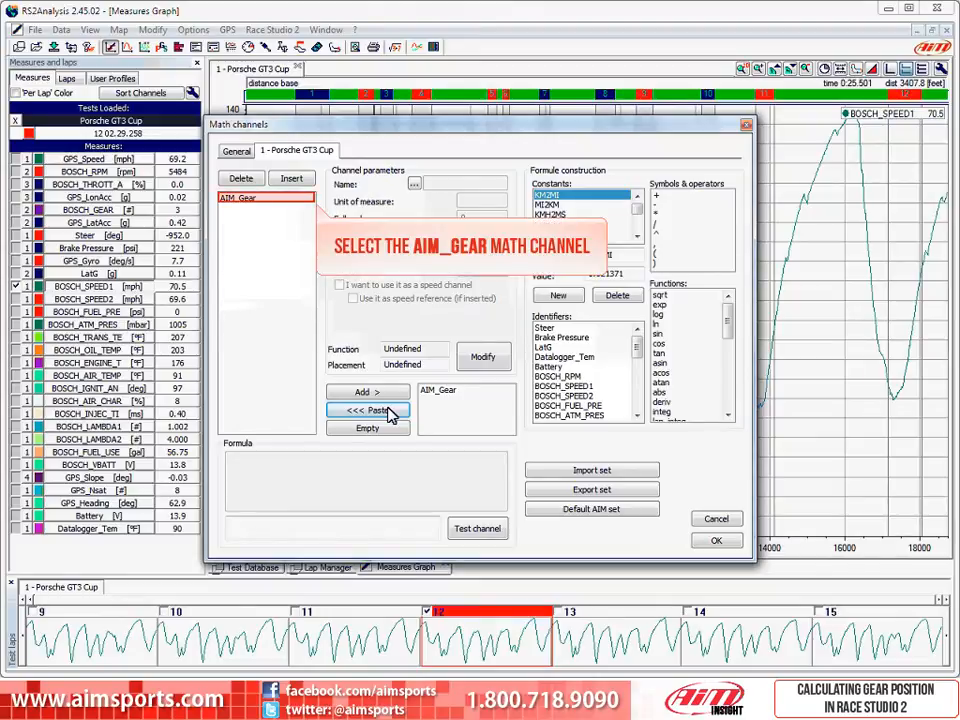
pyautogui.click(236, 198)
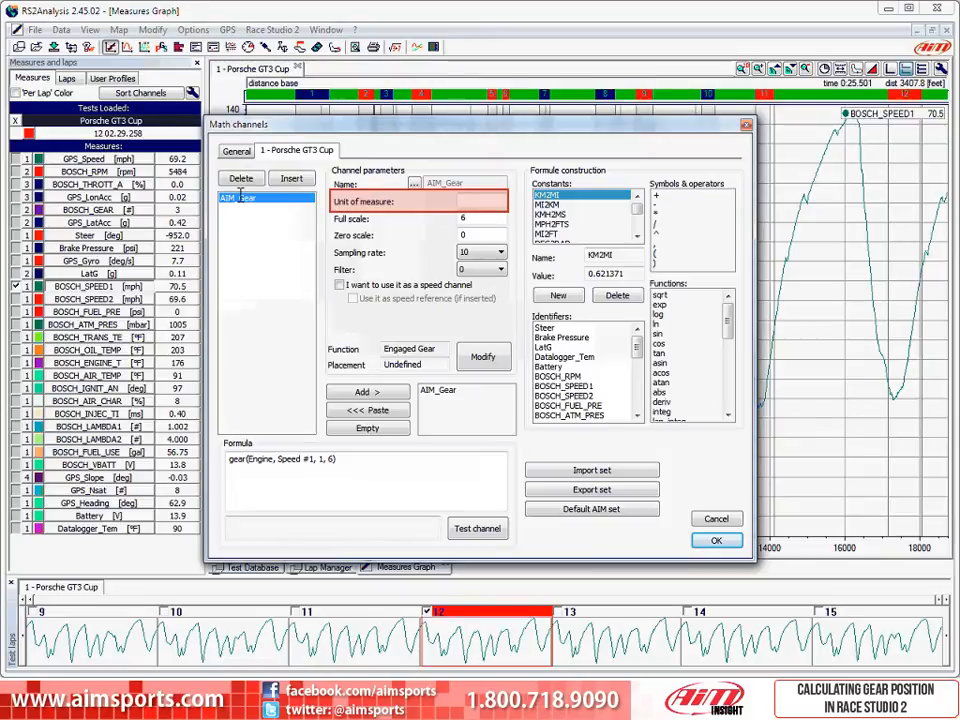
pyautogui.click(420, 200)
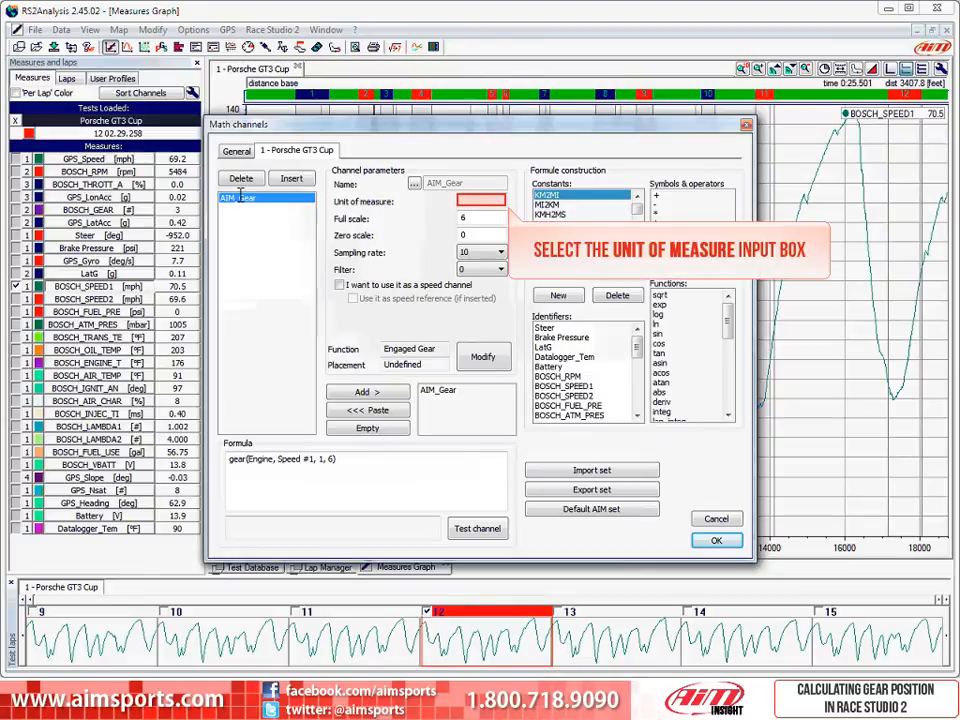
pyautogui.click(480, 200)
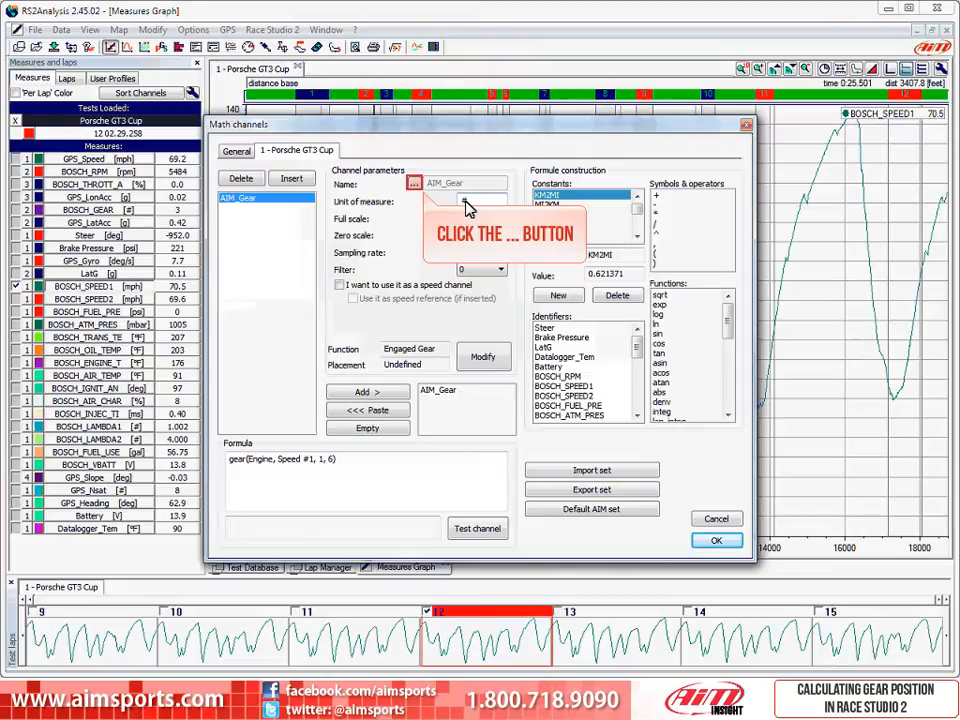
# Rename the pasted channel to GT3_Gear via Change measure name.
pyautogui.click(412, 184)
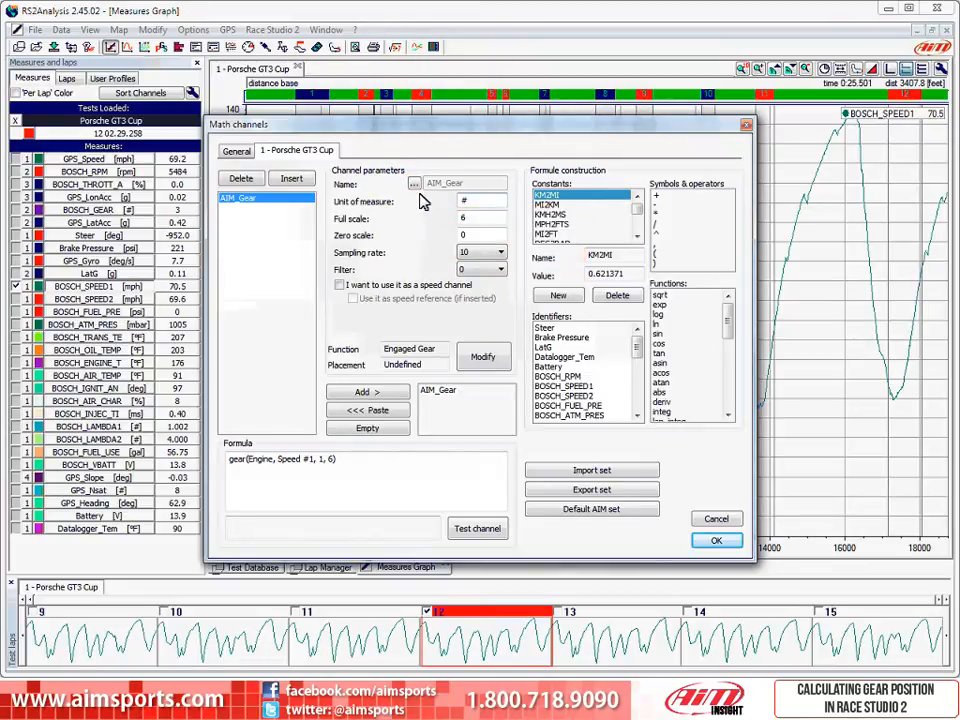
pyautogui.click(414, 184)
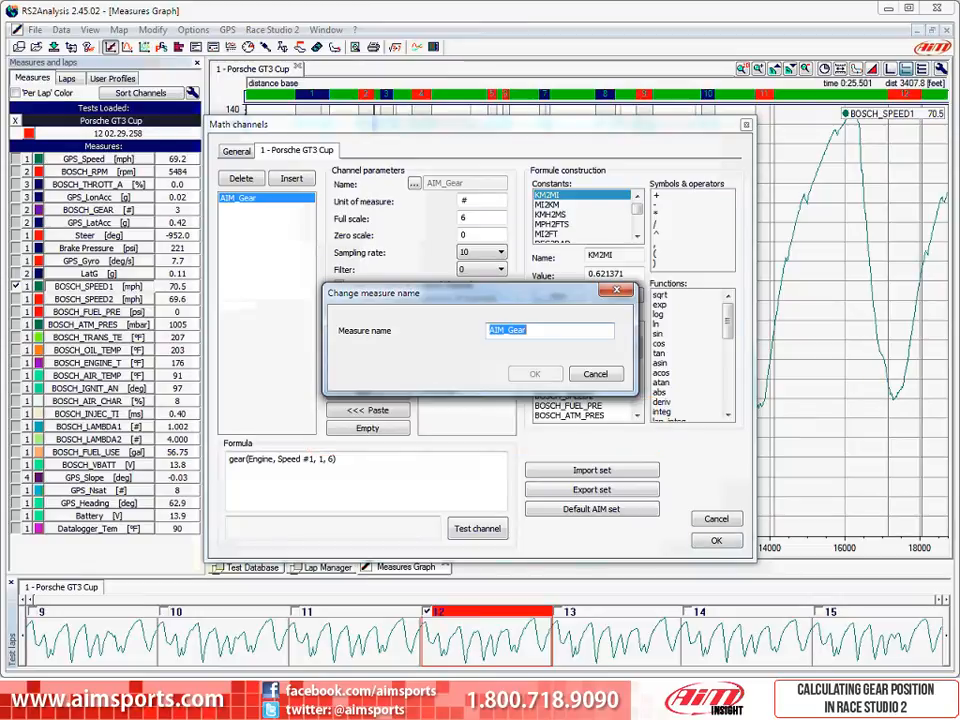
pyautogui.write('GT3')
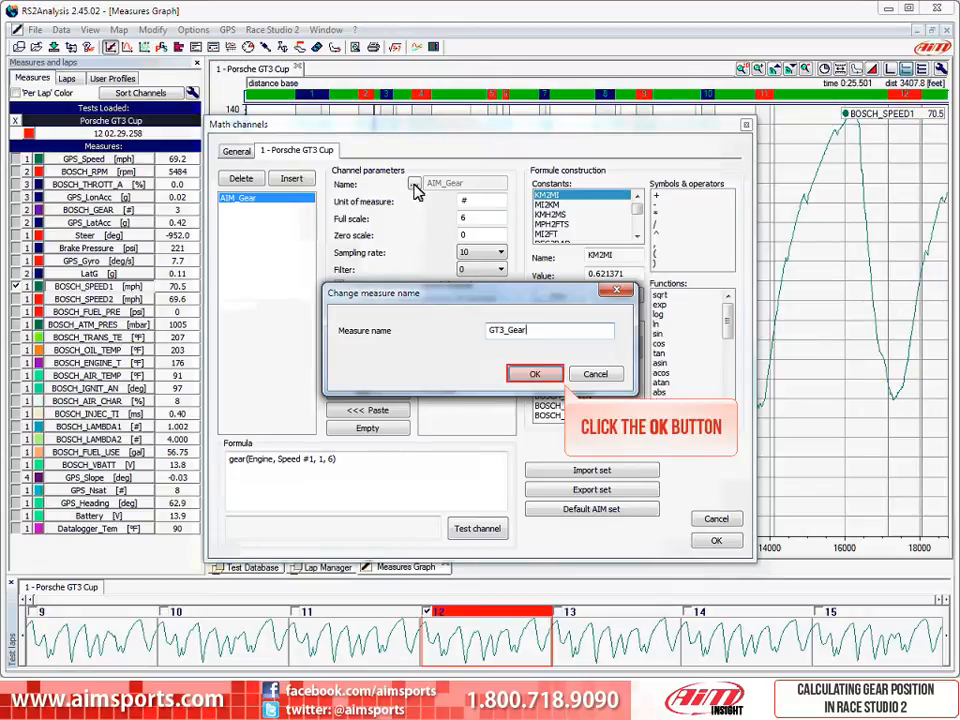
pyautogui.moveTo(484, 208)
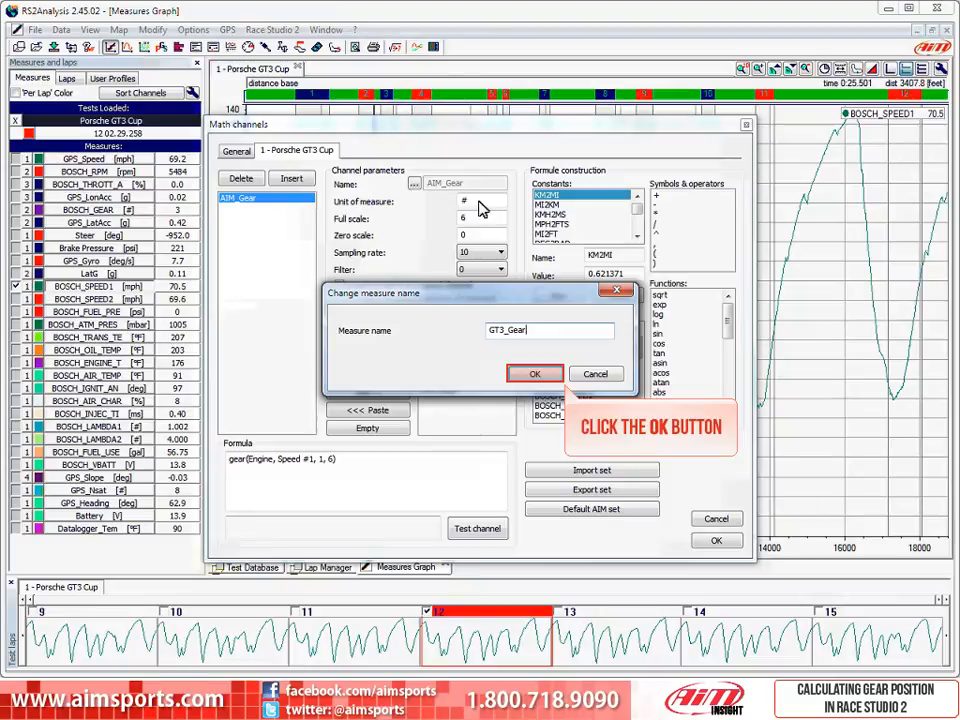
pyautogui.click(534, 374)
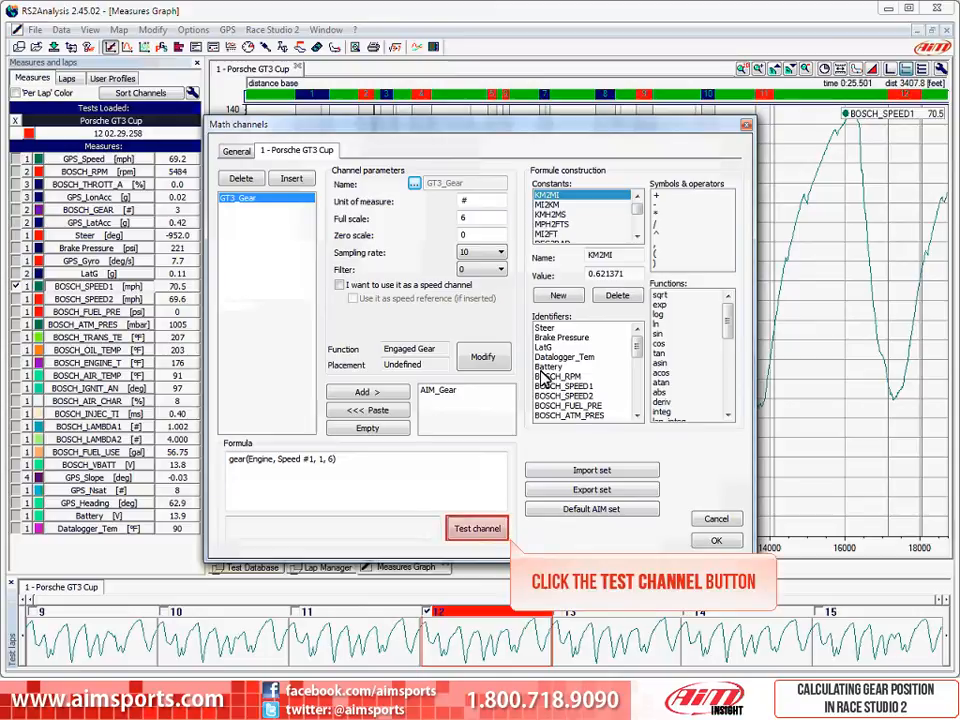
# Test the GT3_Gear formula, revealing unknown-identifier errors.
pyautogui.click(476, 528)
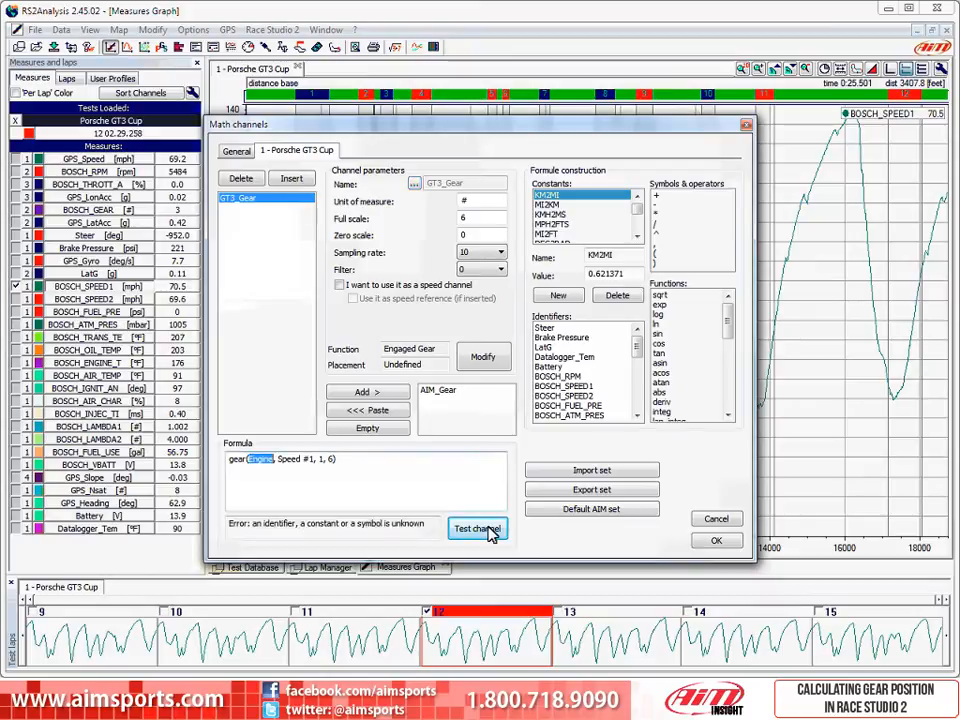
pyautogui.click(476, 528)
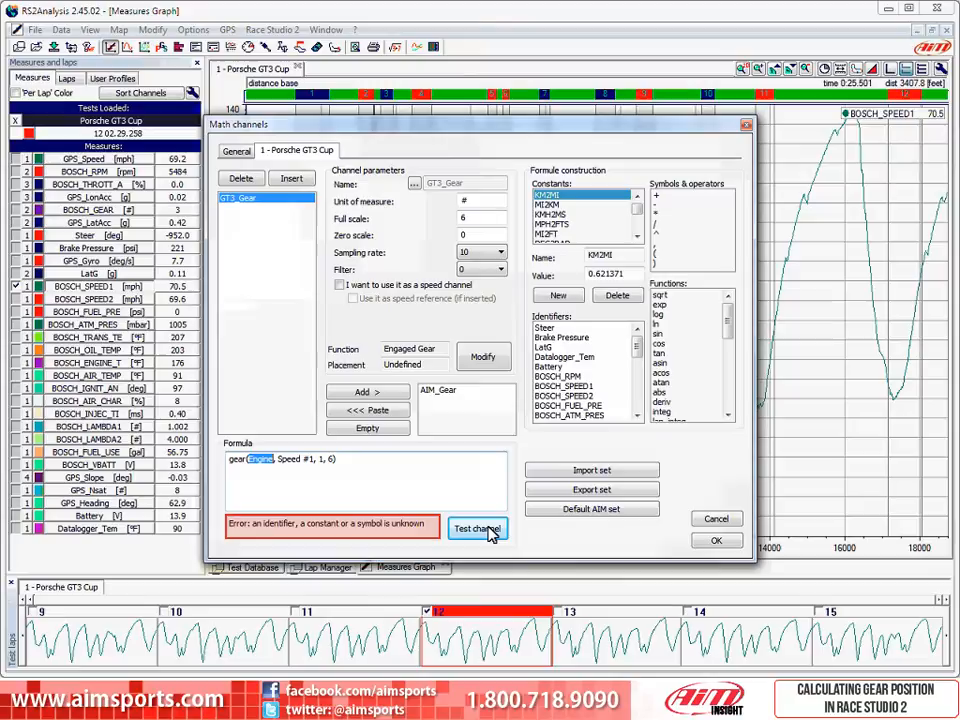
pyautogui.click(478, 528)
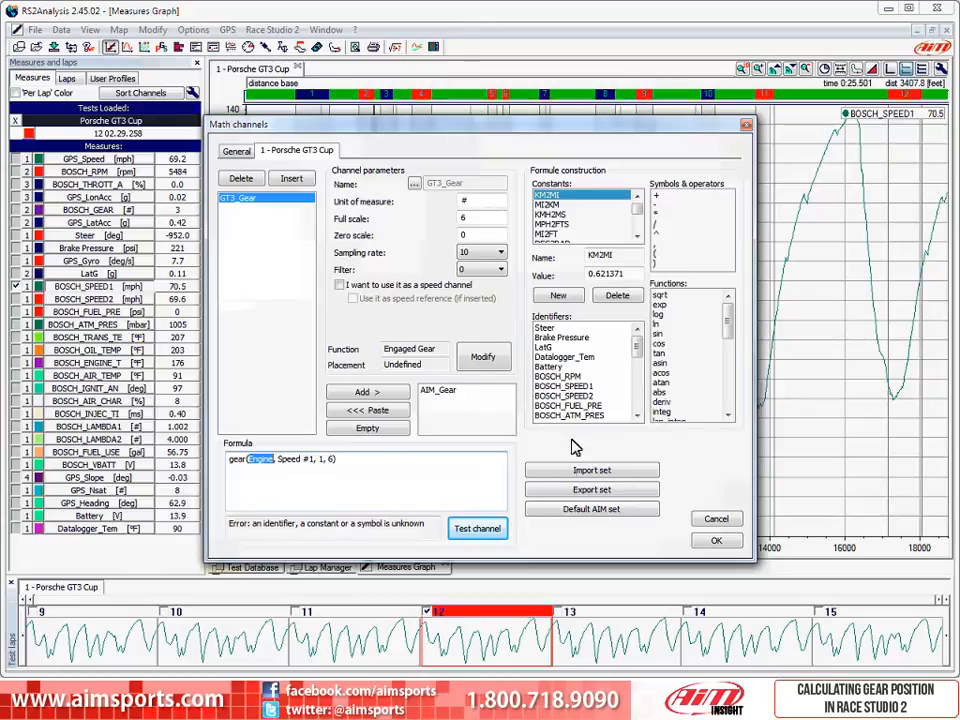
# Replace the formula's unknown inputs with BOSCH_RPM and BOSCH_SPEED1 from the Identifiers list.
pyautogui.click(562, 376)
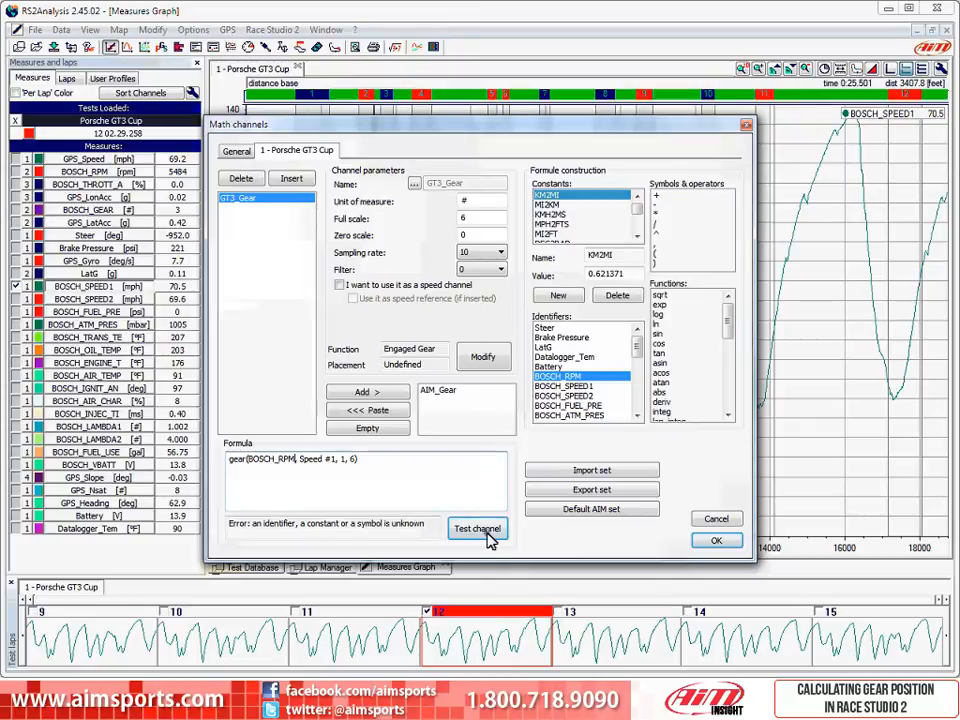
pyautogui.doubleClick(320, 458)
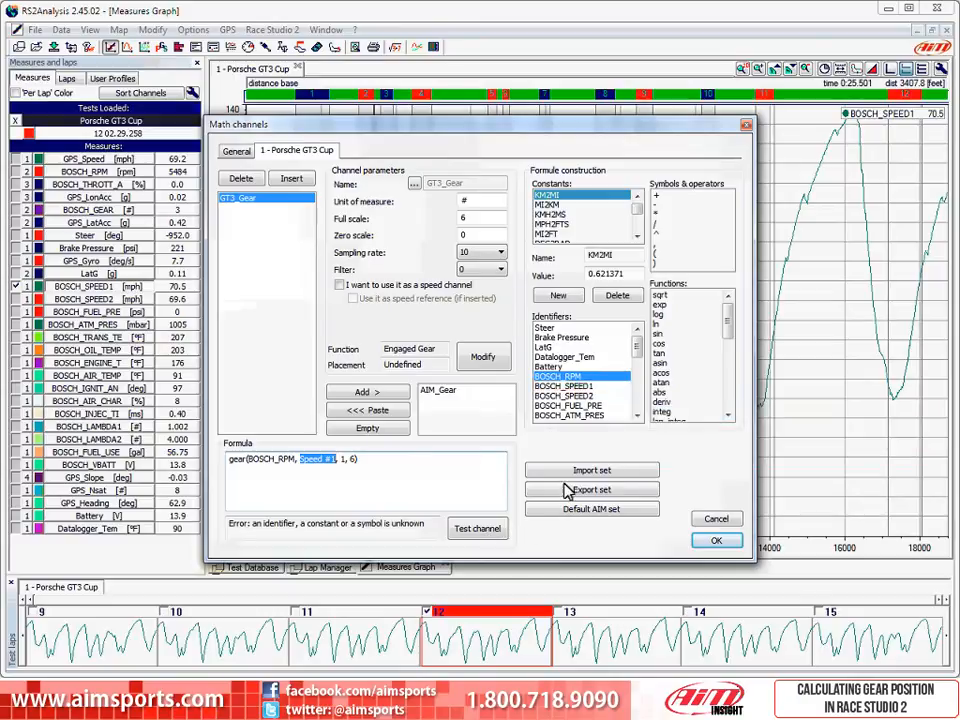
pyautogui.click(564, 386)
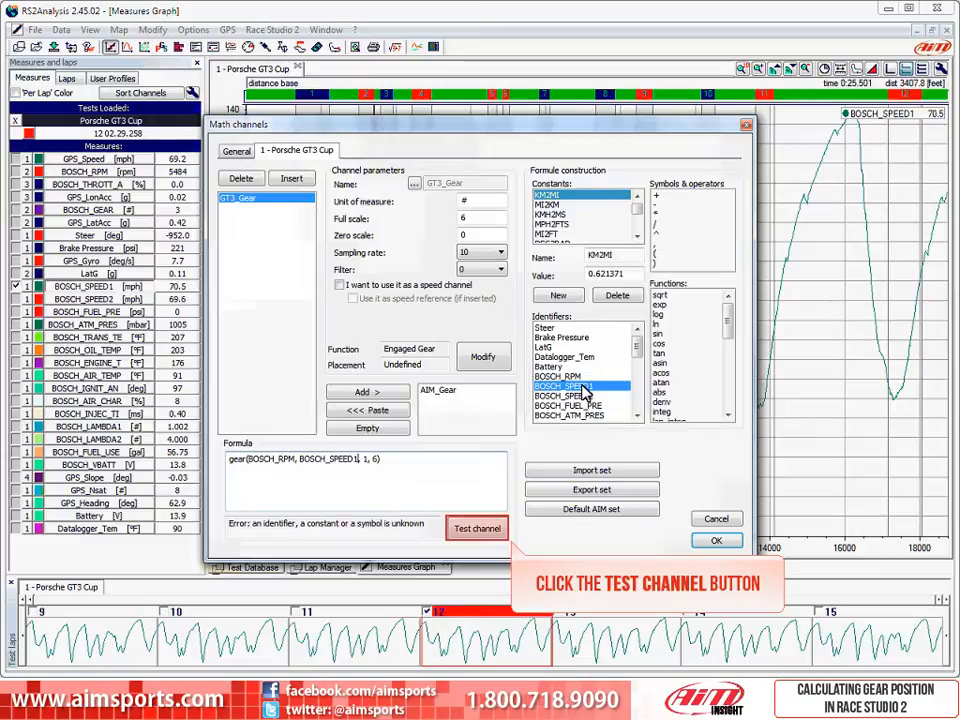
pyautogui.moveTo(520, 412)
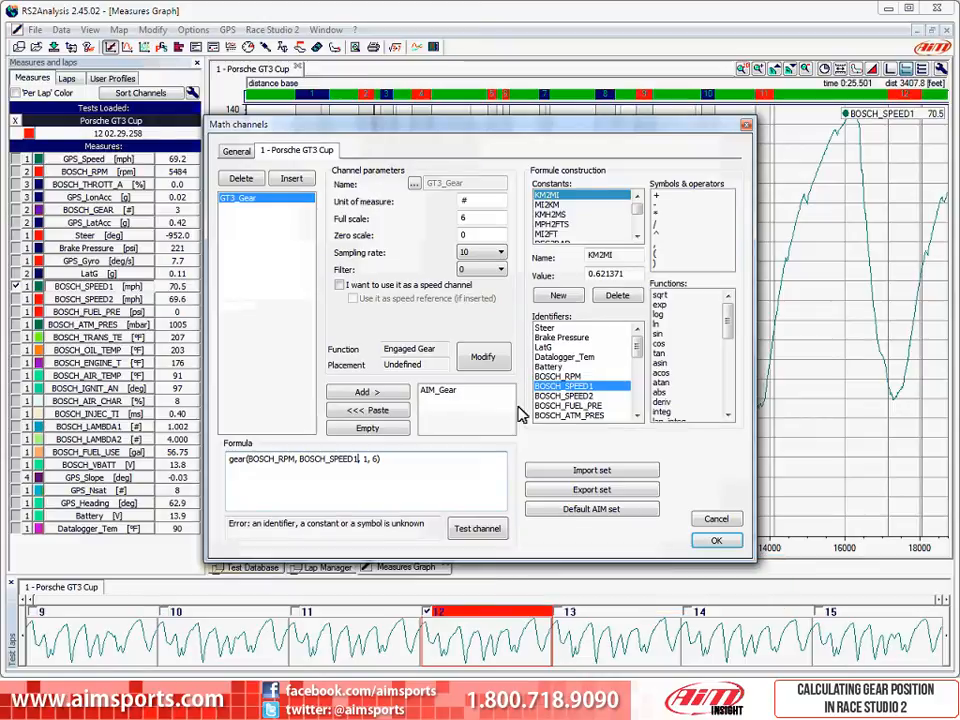
# Test GT3_Gear until the formula is reported as correctly interpreted.
pyautogui.click(476, 528)
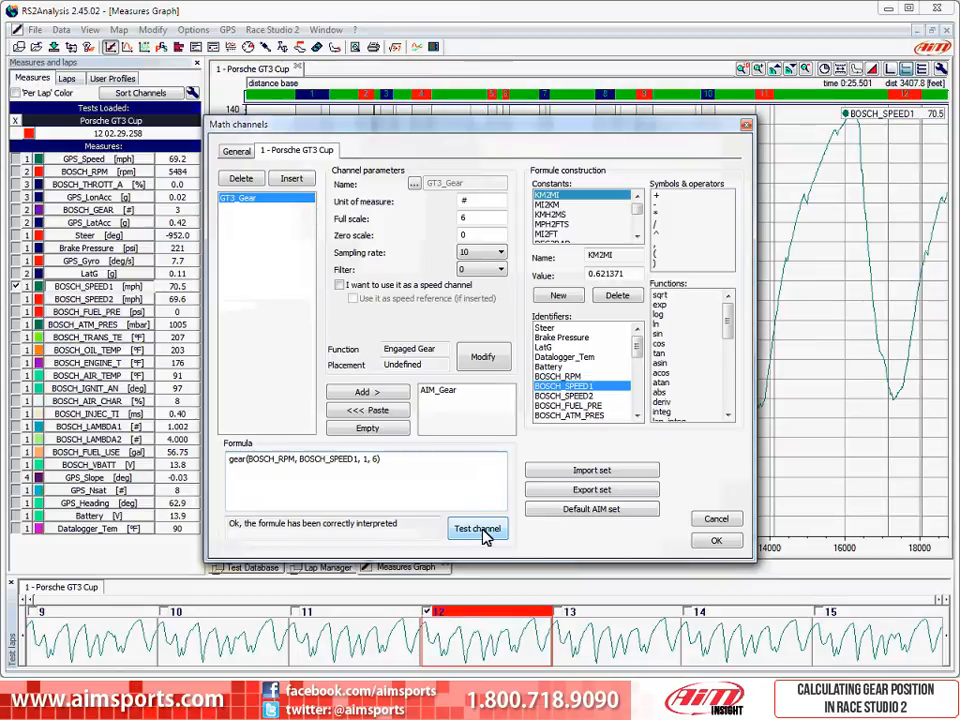
pyautogui.click(476, 528)
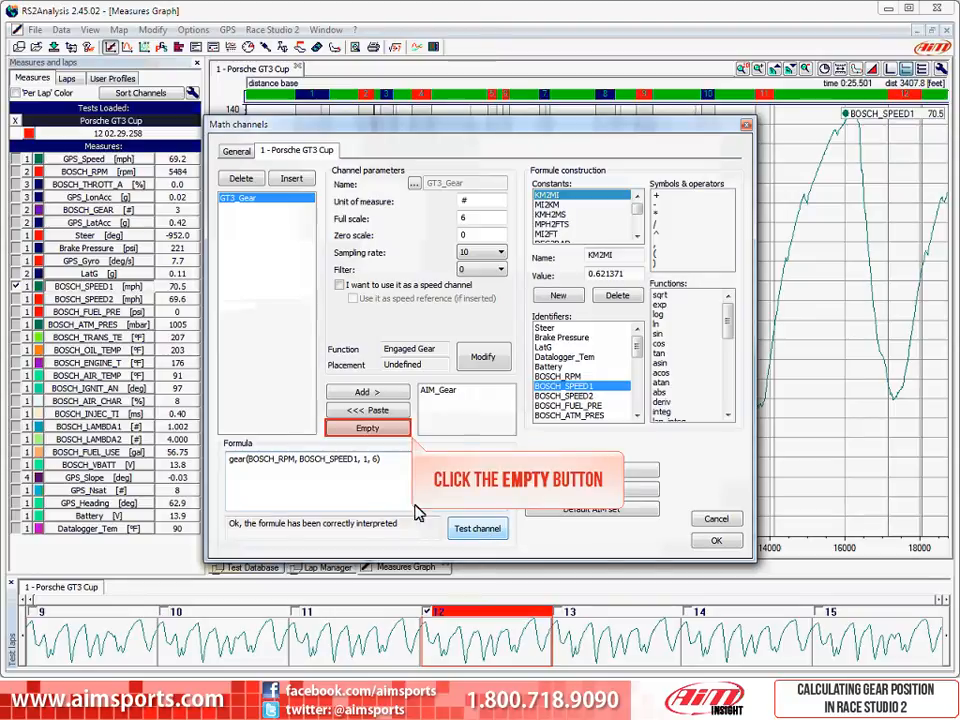
# Empty the transfer field, add GT3_Gear and paste it into the General list.
pyautogui.click(368, 428)
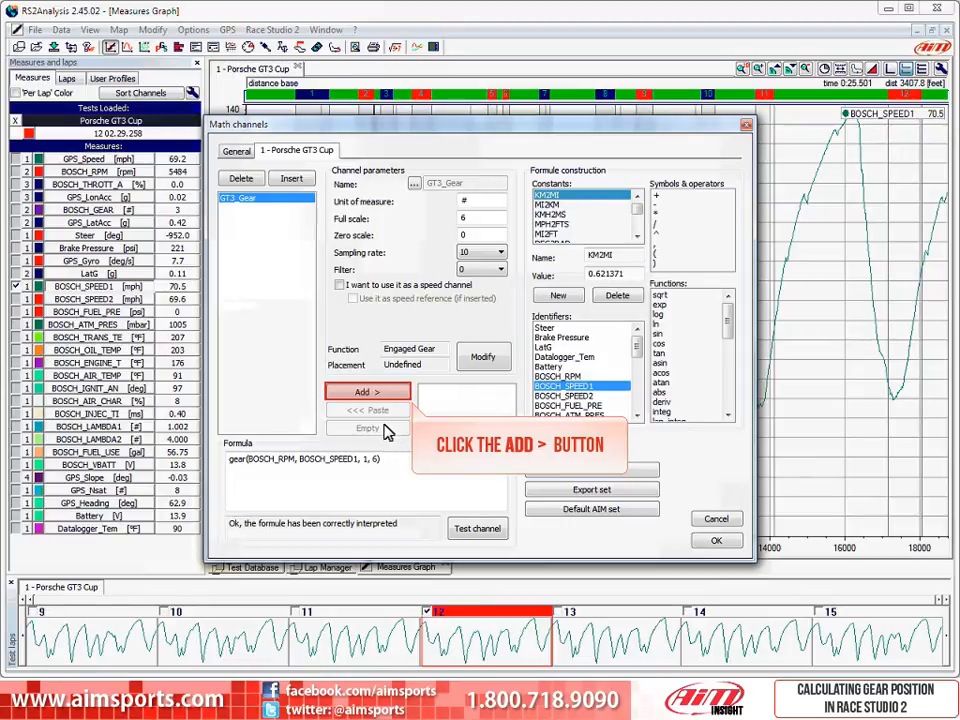
pyautogui.click(364, 390)
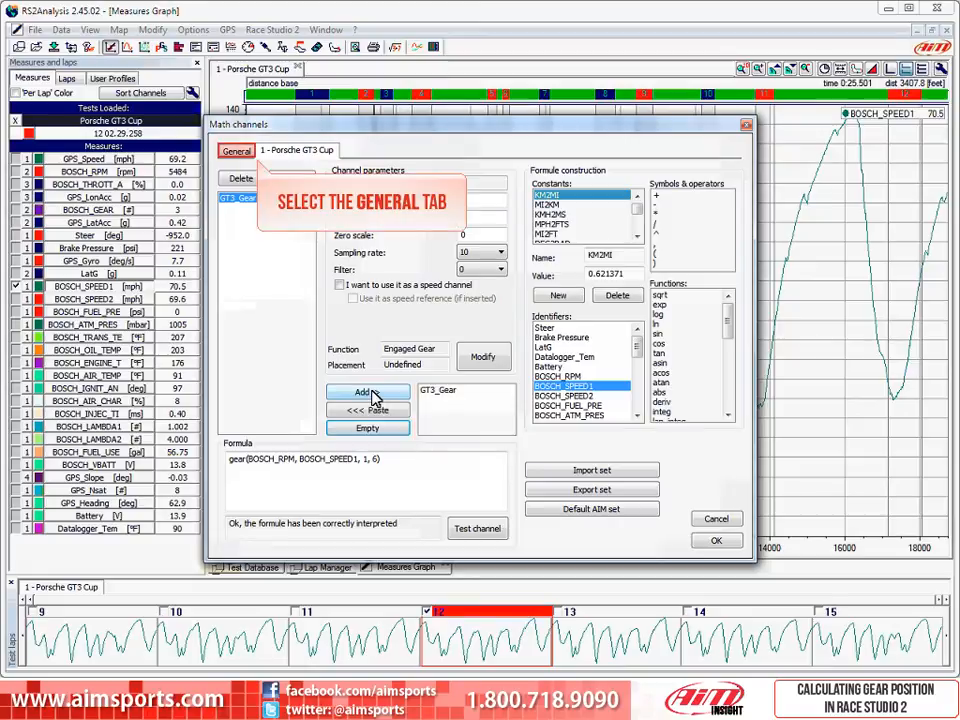
pyautogui.moveTo(350, 392)
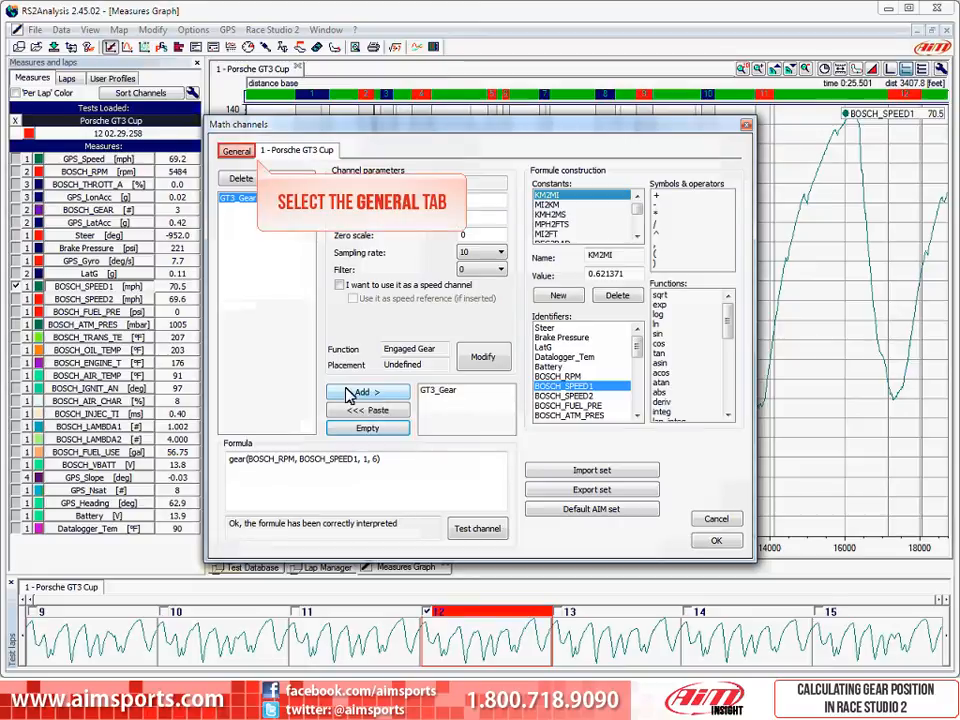
pyautogui.click(236, 152)
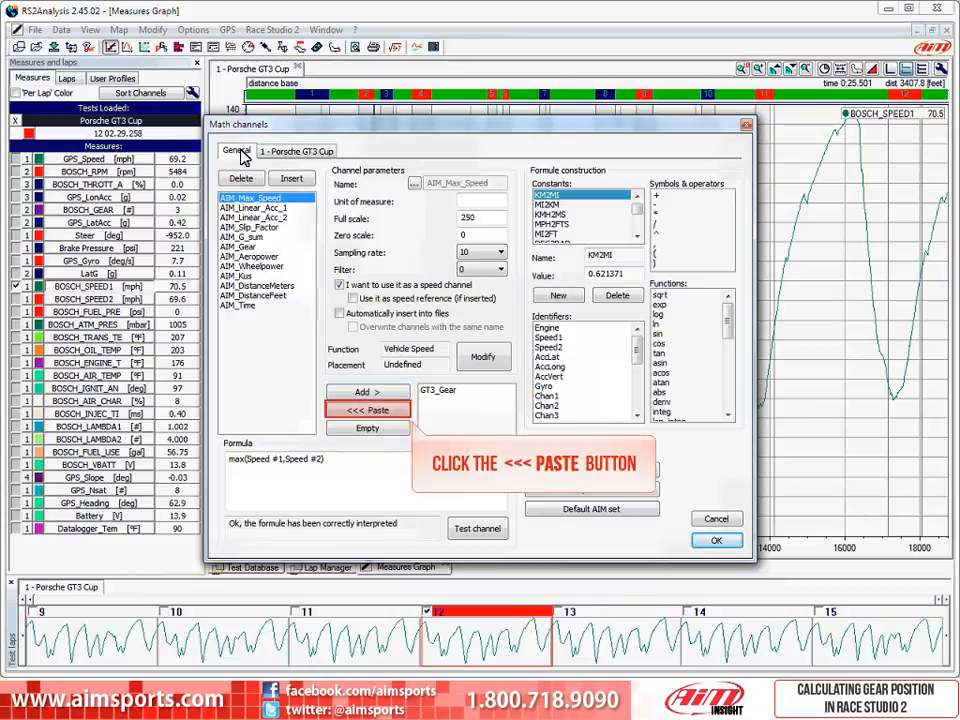
pyautogui.click(368, 410)
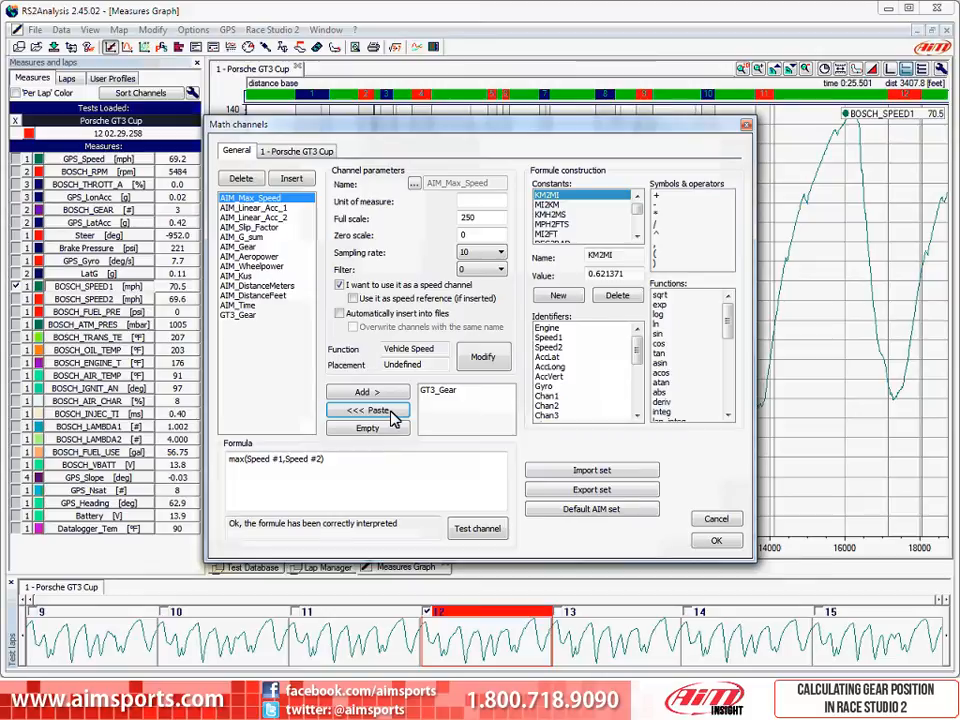
# Select the new GT3_Gear general channel to show its settings.
pyautogui.click(238, 314)
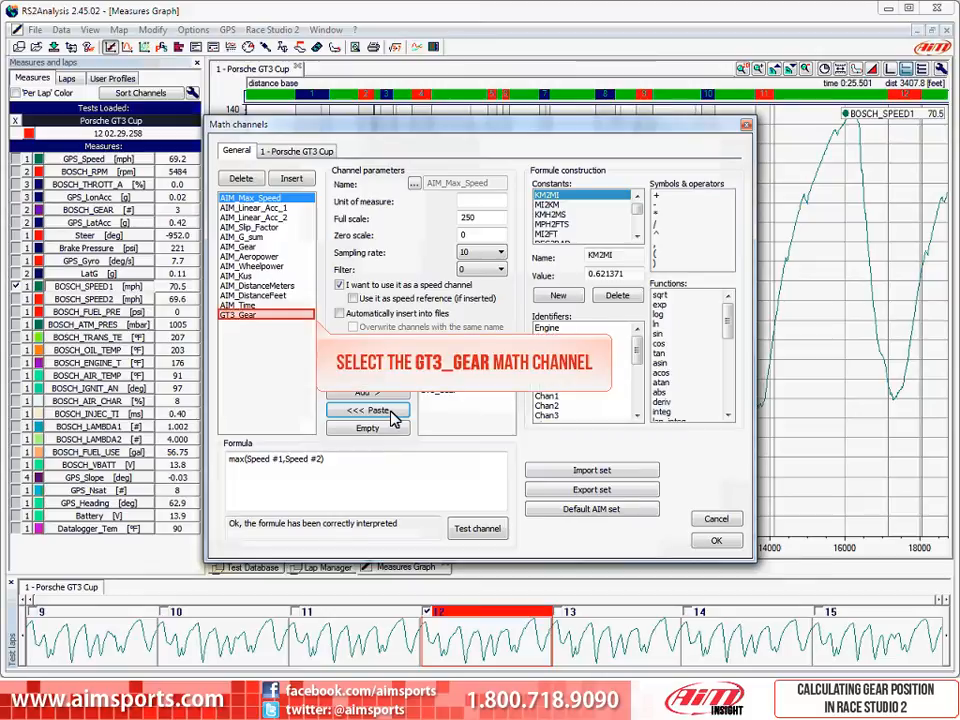
pyautogui.click(238, 316)
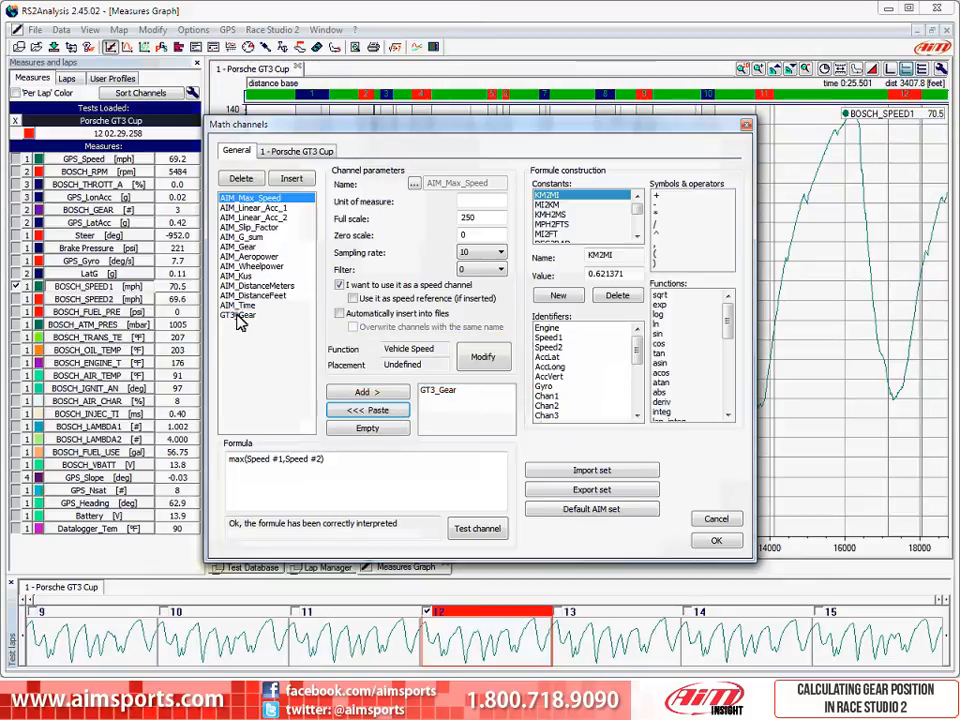
pyautogui.click(238, 316)
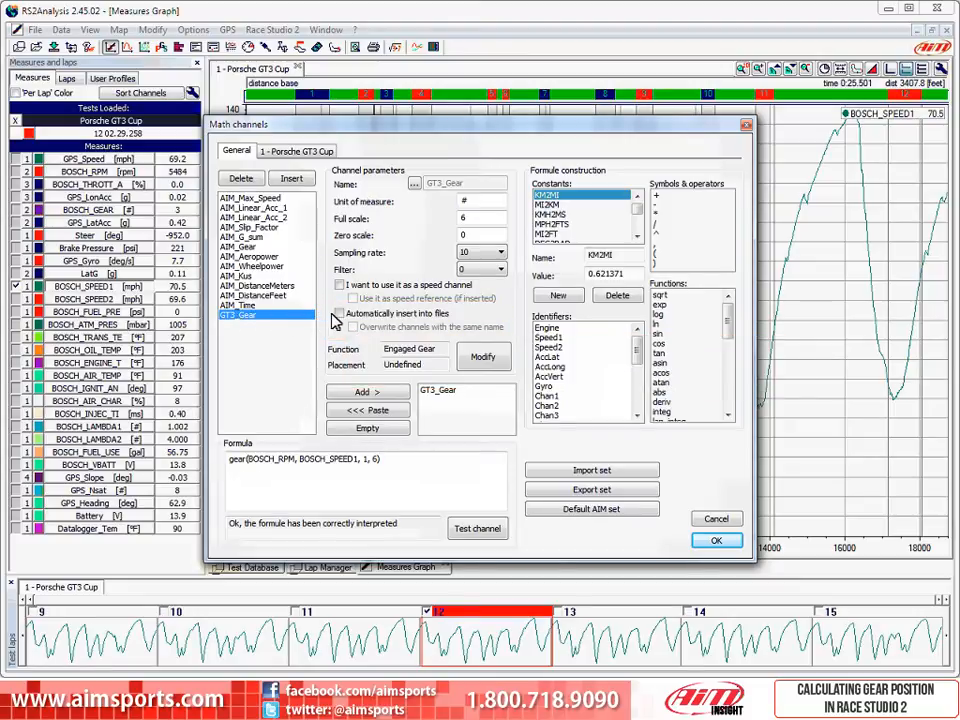
# Enable 'Automatically insert into files' for GT3_Gear and confirm the math channel settings.
pyautogui.click(342, 312)
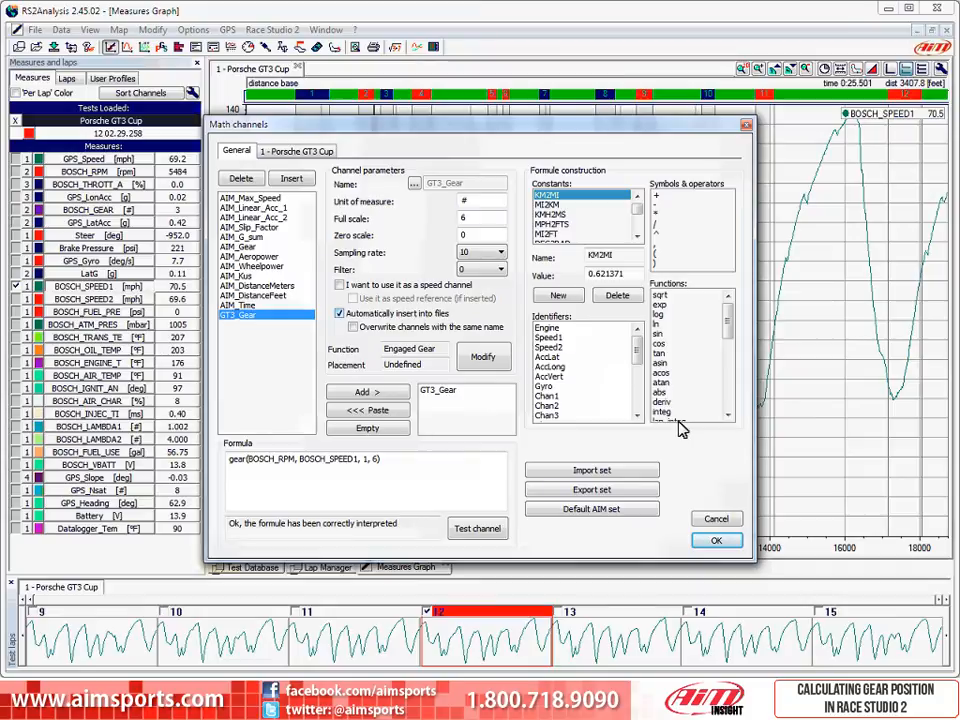
pyautogui.click(716, 540)
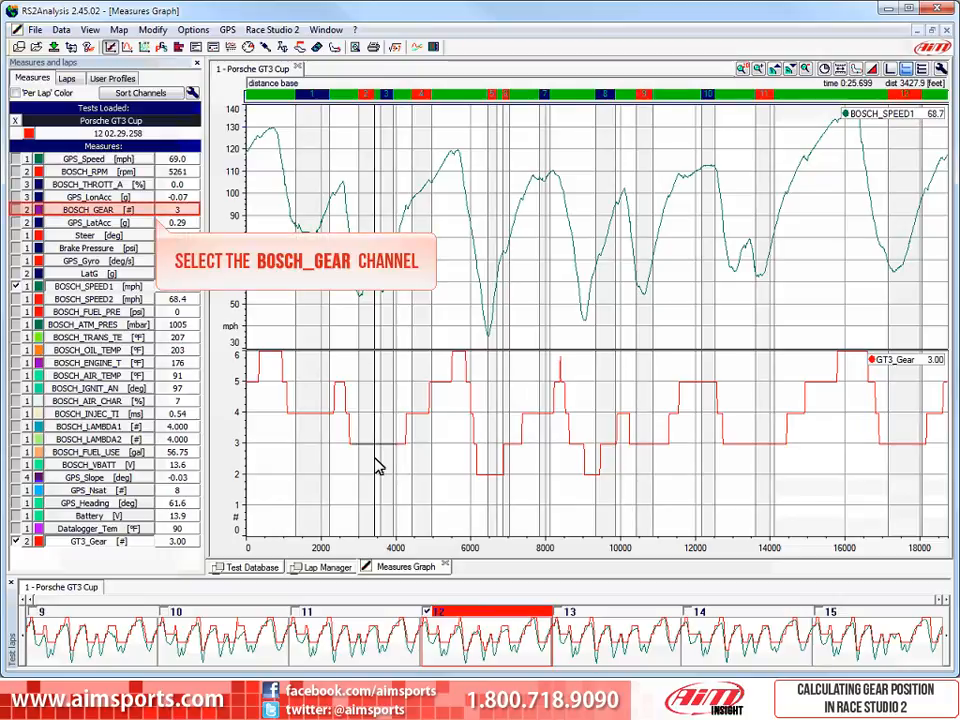
# Add BOSCH_GEAR from the Measures list to the graph pane showing GT3_Gear.
pyautogui.click(90, 210)
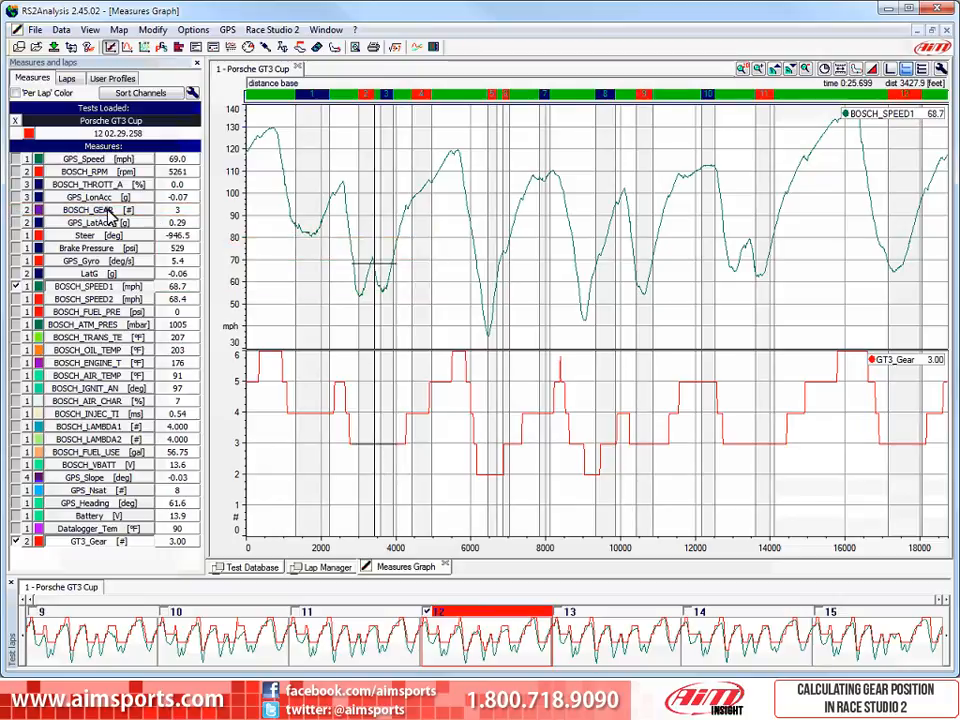
pyautogui.click(16, 210)
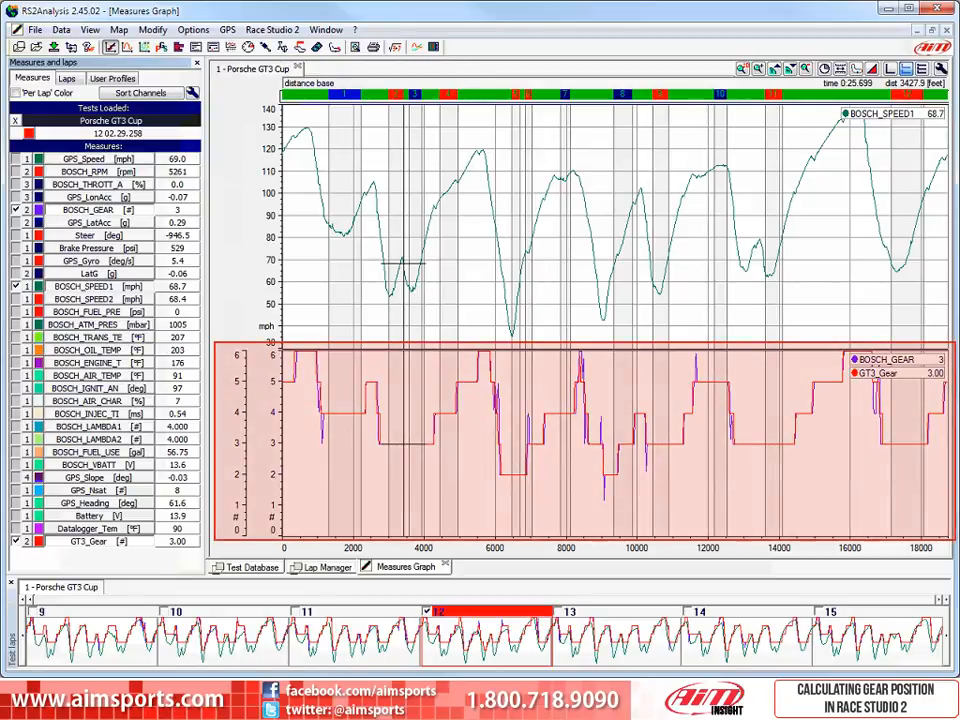